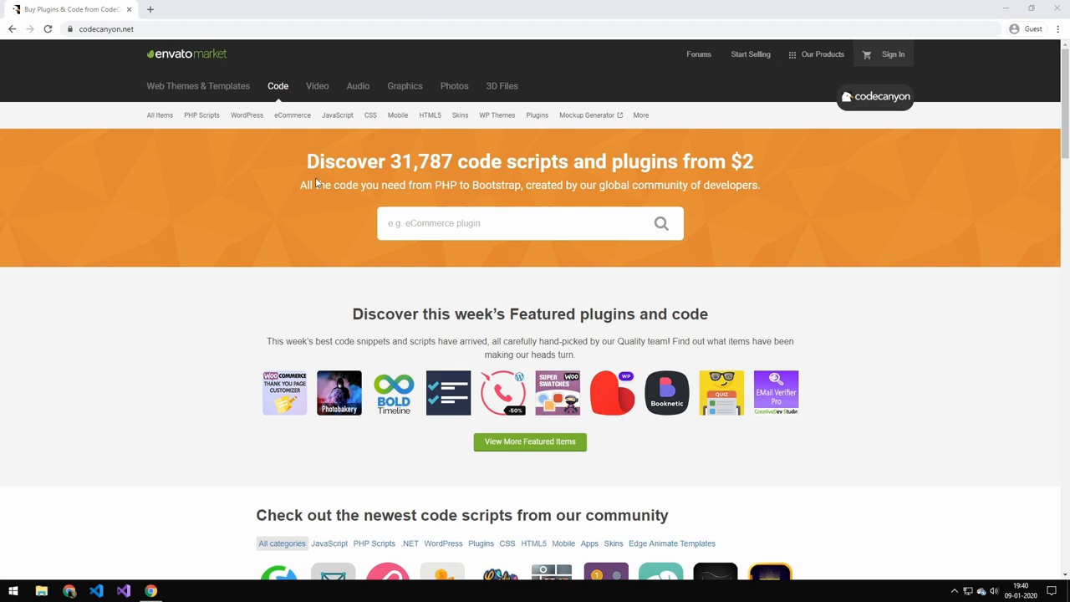
Go to the Countdowns category under JavaScript items.
{"action": "left_click", "coordinate": [337, 114]}
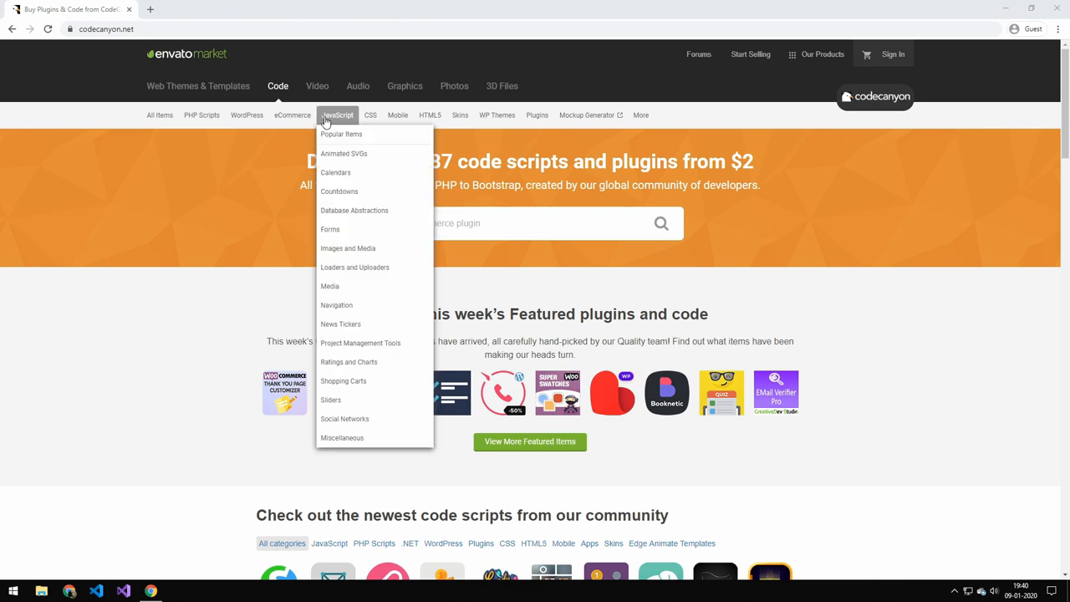
{"action": "left_click", "coordinate": [339, 191]}
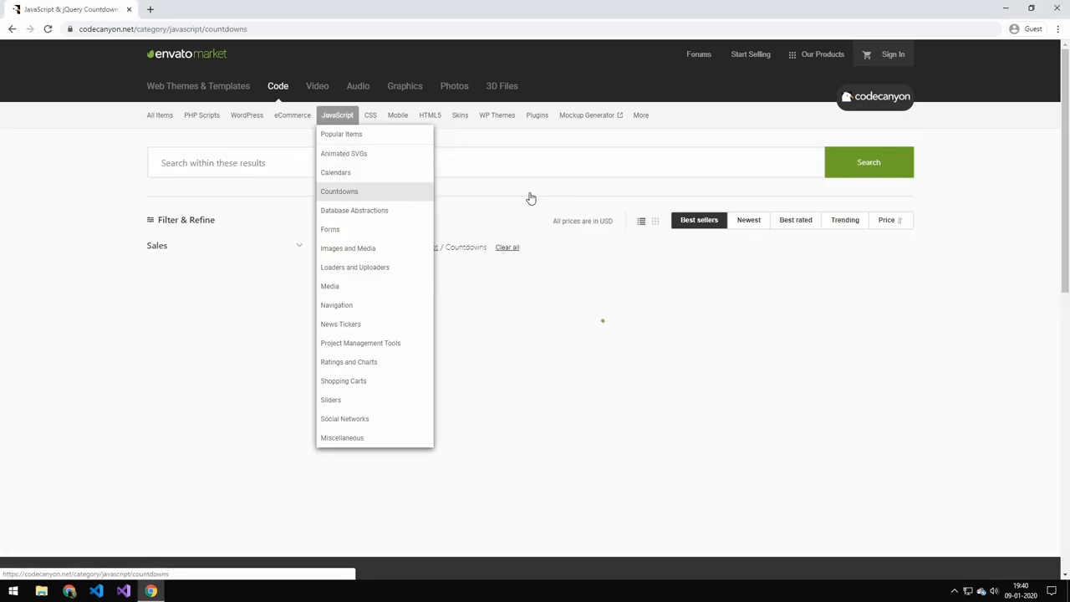
View the jCountdown Mega Package page, its $7 license and update log, and bring up the context menu.
{"action": "left_click", "coordinate": [338, 190]}
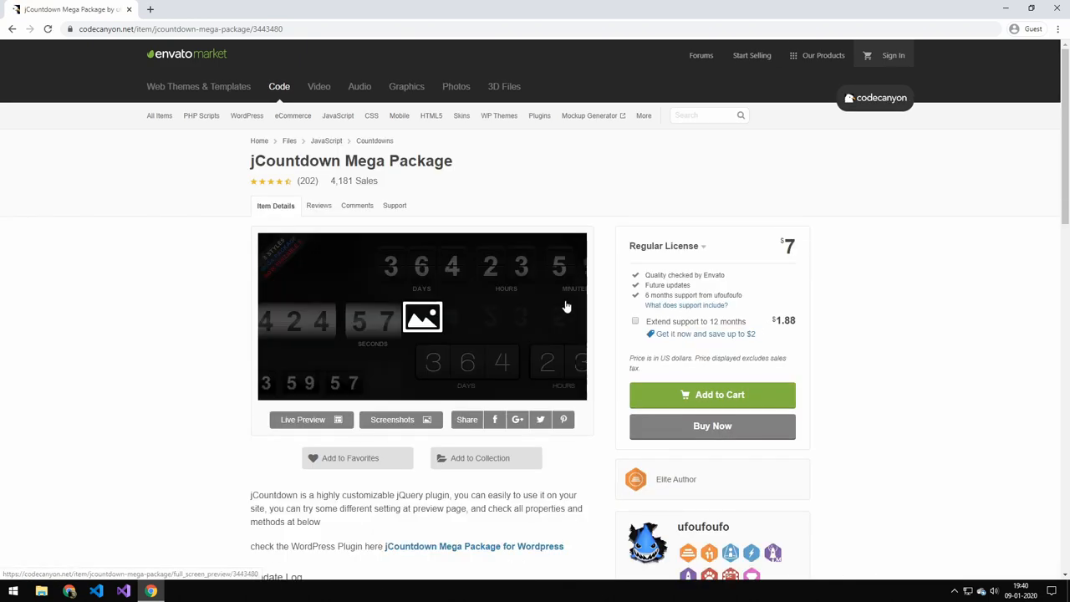
{"action": "scroll", "scroll_direction": "down", "scroll_amount": 3}
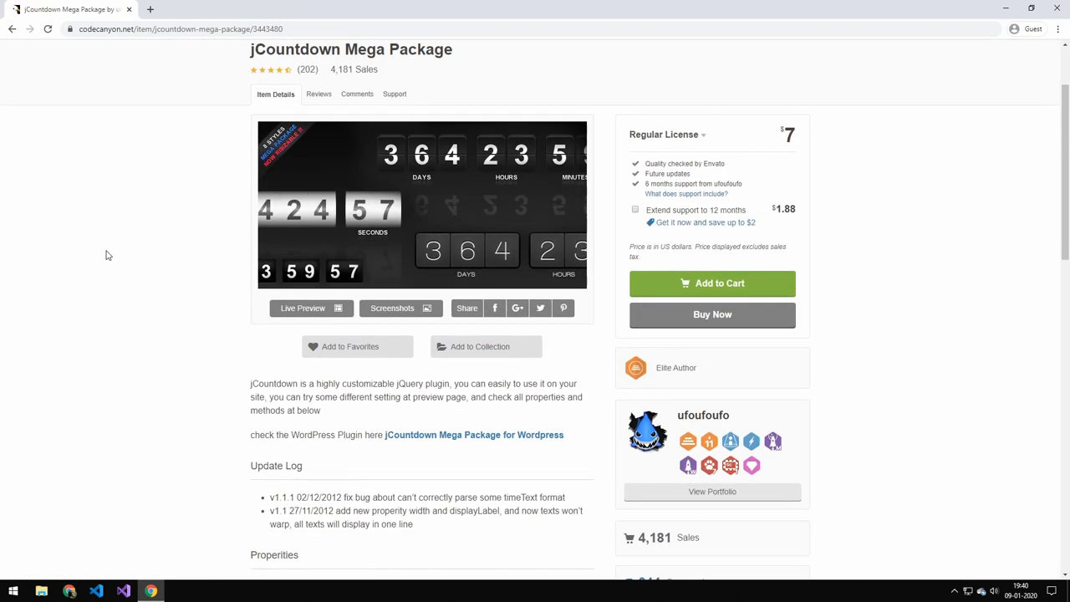
{"action": "mouse_move", "coordinate": [311, 308]}
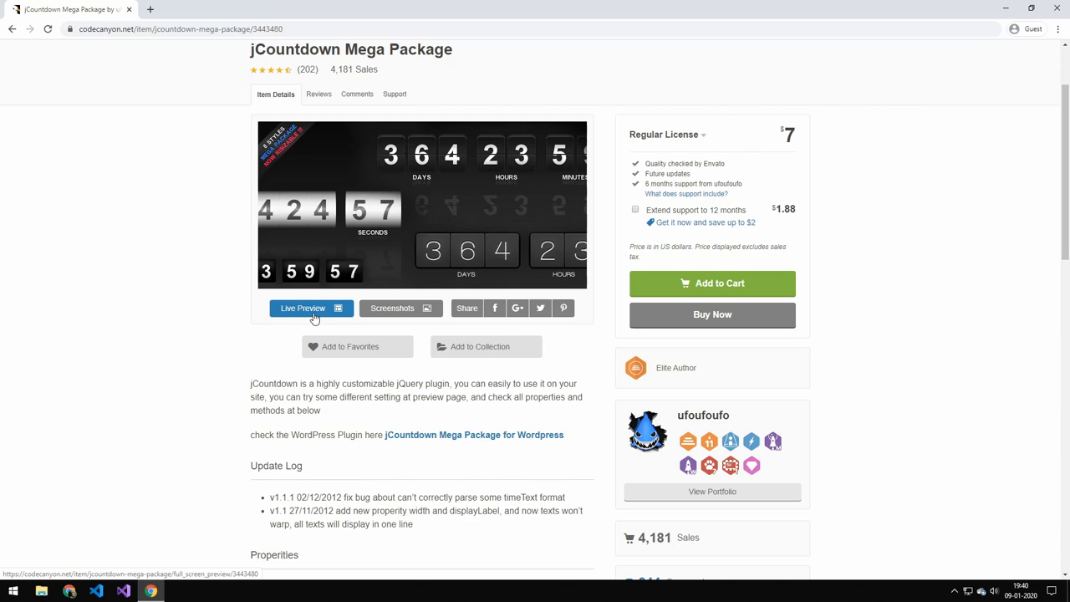
{"action": "right_click", "coordinate": [311, 307]}
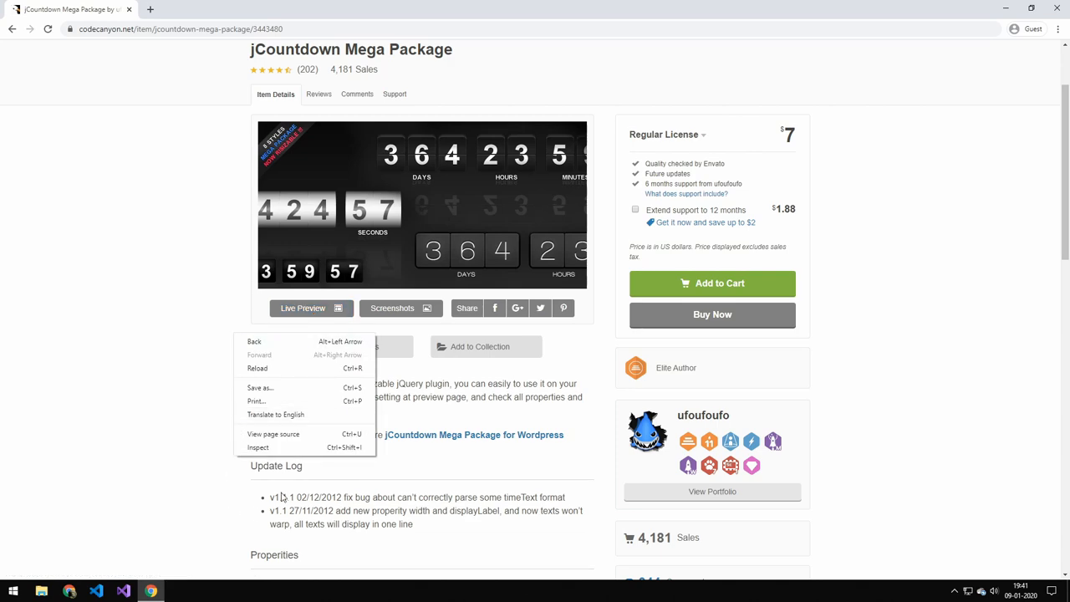
Change the Live Preview button text to 'Free Download' in the inspector, then close DevTools.
{"action": "left_click", "coordinate": [258, 448]}
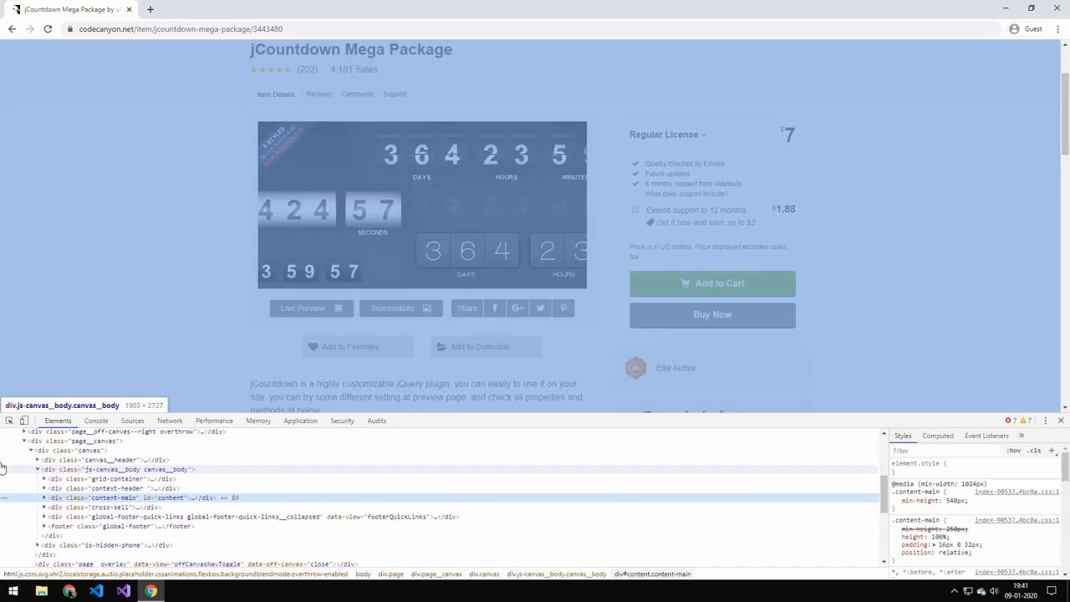
{"action": "mouse_move", "coordinate": [305, 307]}
{"action": "type", "text": "Free Download"}
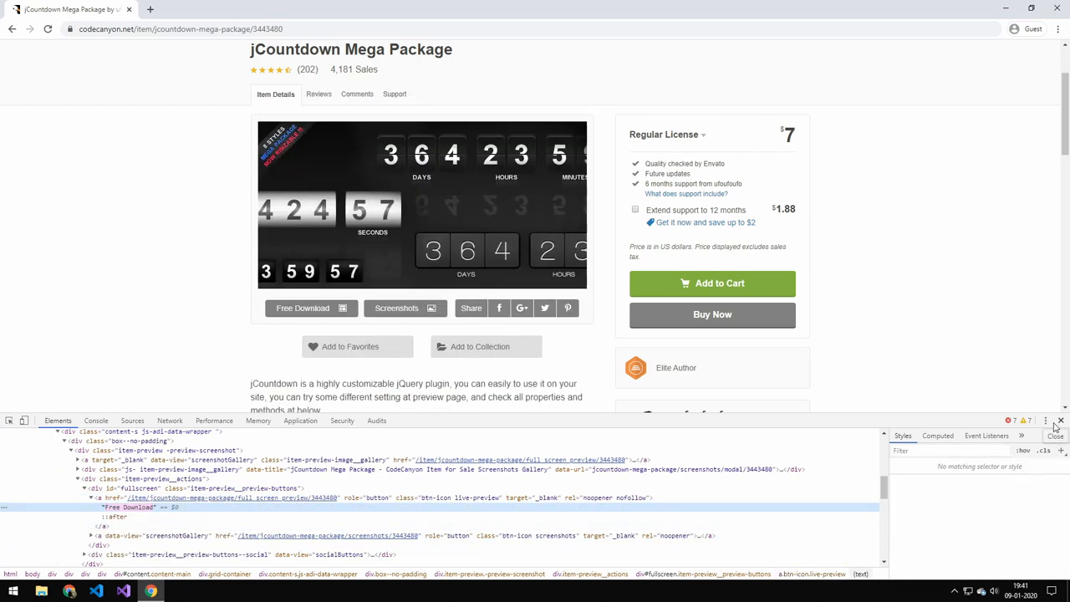
{"action": "left_click", "coordinate": [1060, 420]}
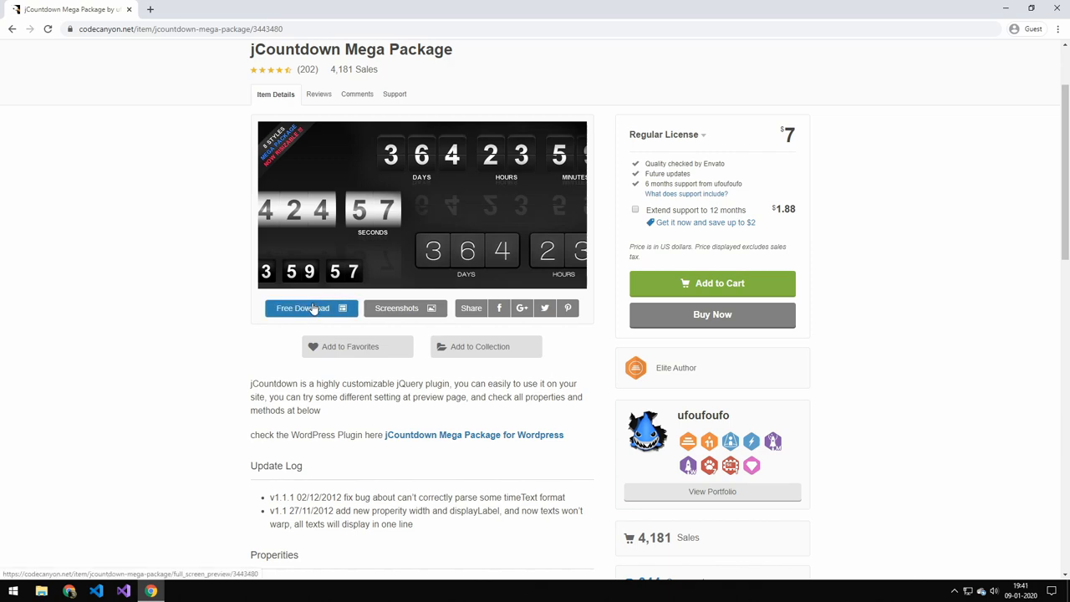
Launch the jCountdown flip demo preview in a new tab and bring up its context menu.
{"action": "left_click", "coordinate": [303, 308]}
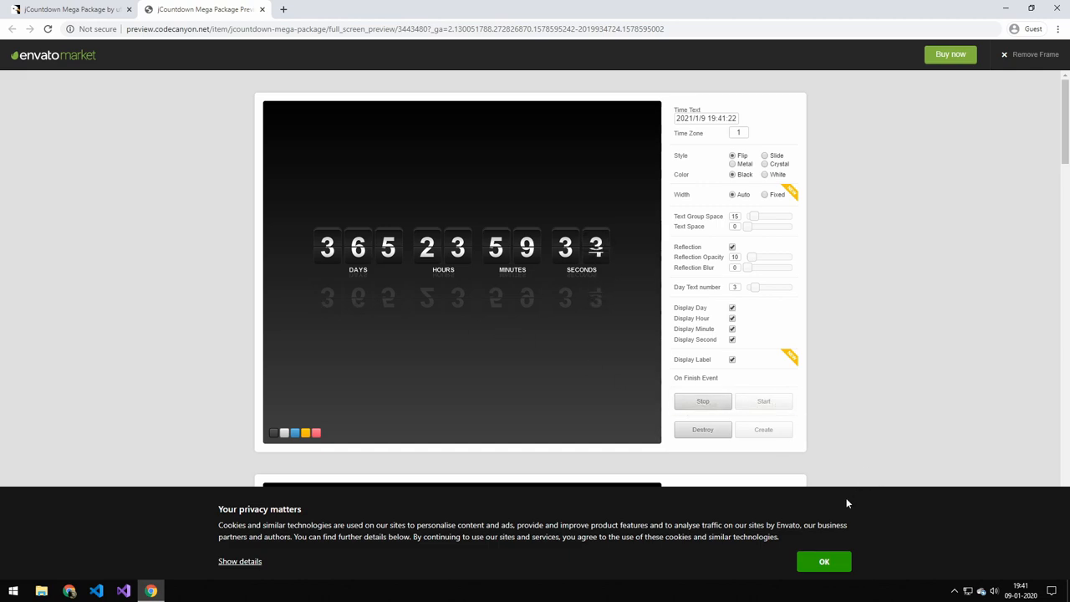
{"action": "right_click", "coordinate": [855, 326]}
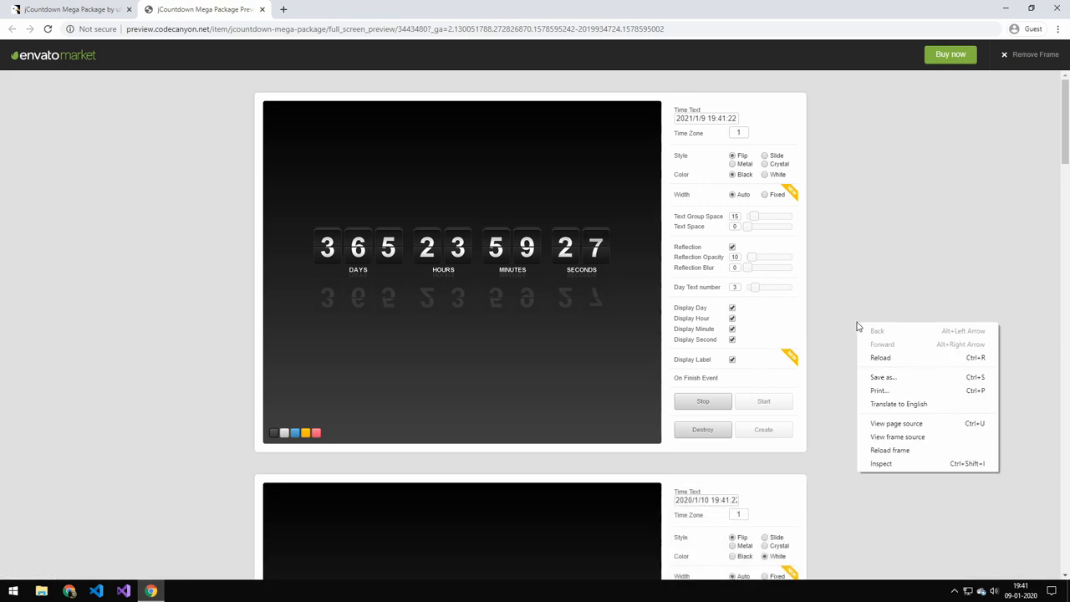
{"action": "mouse_move", "coordinate": [899, 468]}
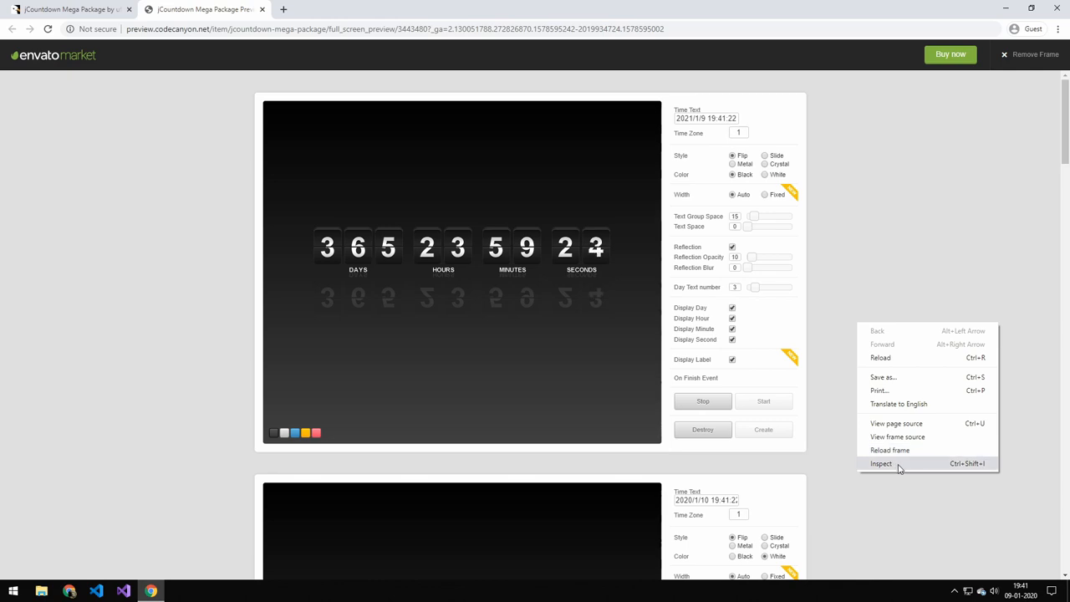
Inspect the preview frame and browse its loaded files in the Sources panel.
{"action": "left_click", "coordinate": [880, 465]}
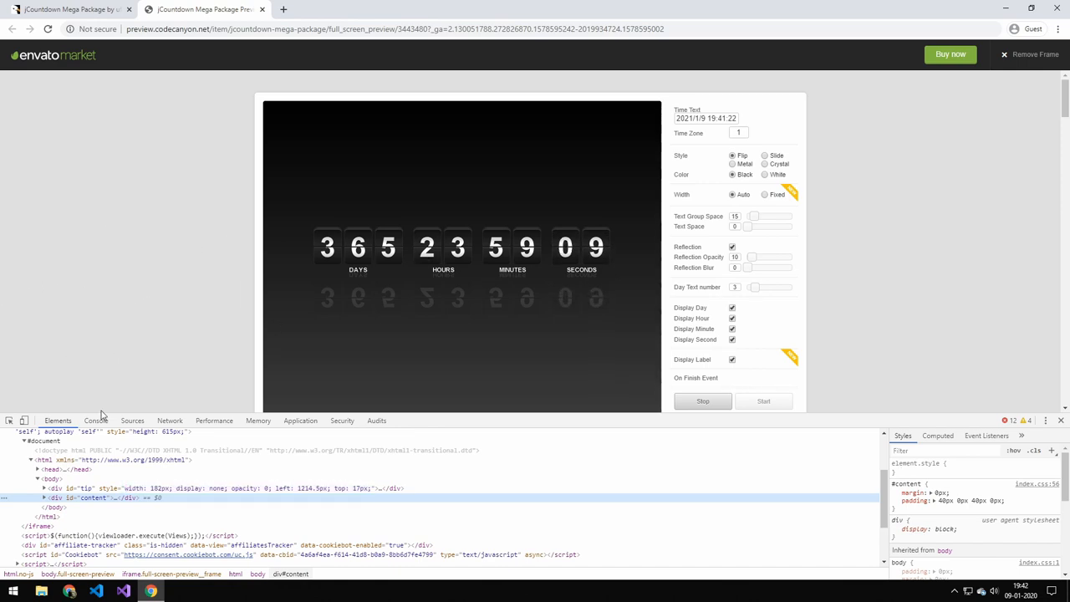
{"action": "left_click", "coordinate": [132, 420]}
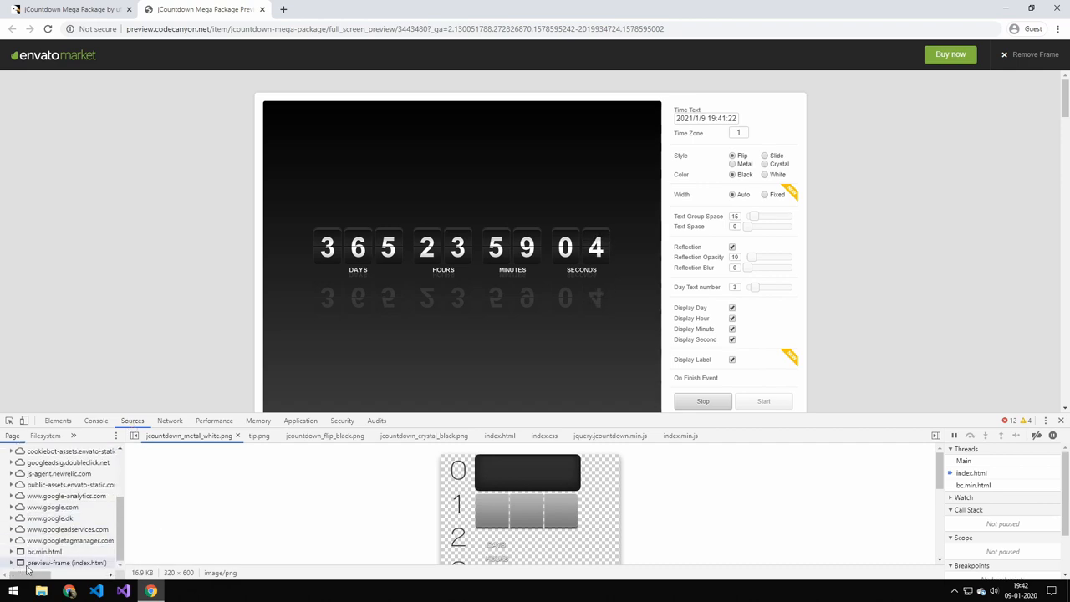
View index.html, then the new.png image from the jcountdown images folder in Sources.
{"action": "left_click", "coordinate": [65, 551]}
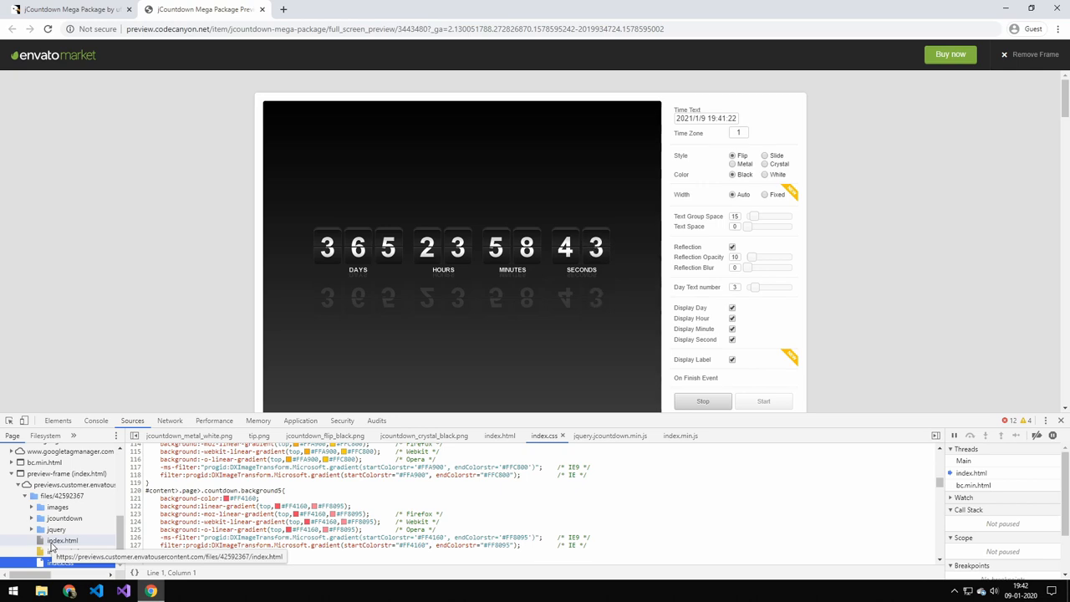
{"action": "left_click", "coordinate": [678, 435]}
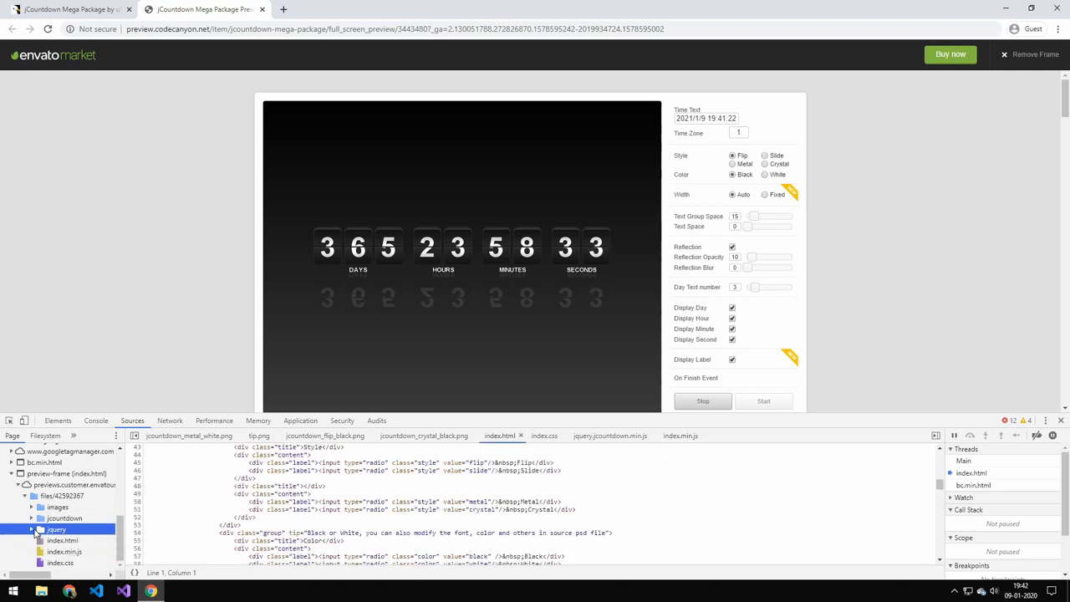
{"action": "left_click", "coordinate": [64, 540]}
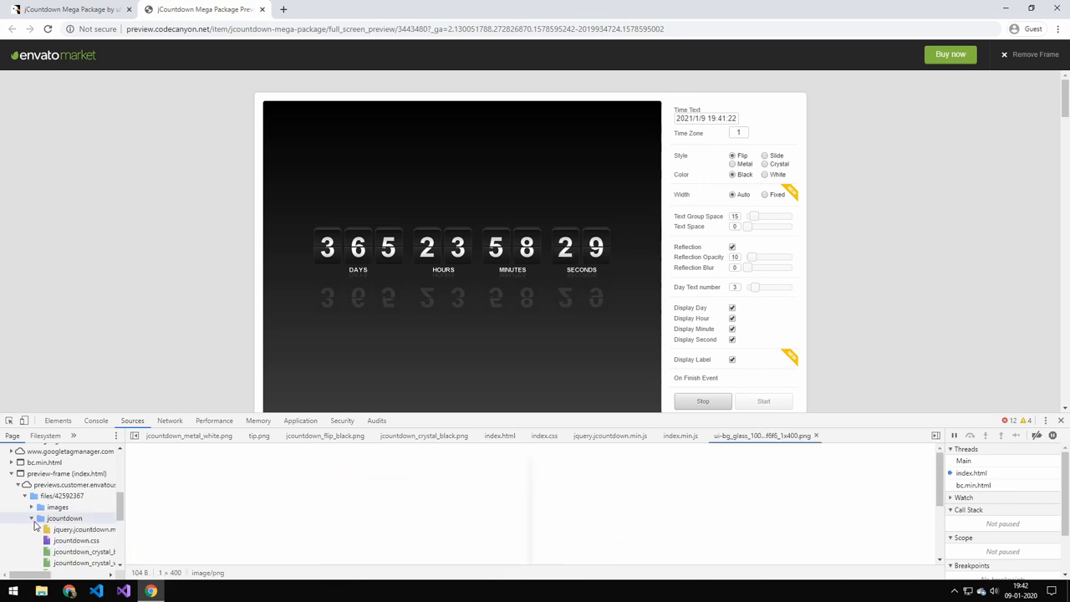
{"action": "left_click", "coordinate": [80, 562]}
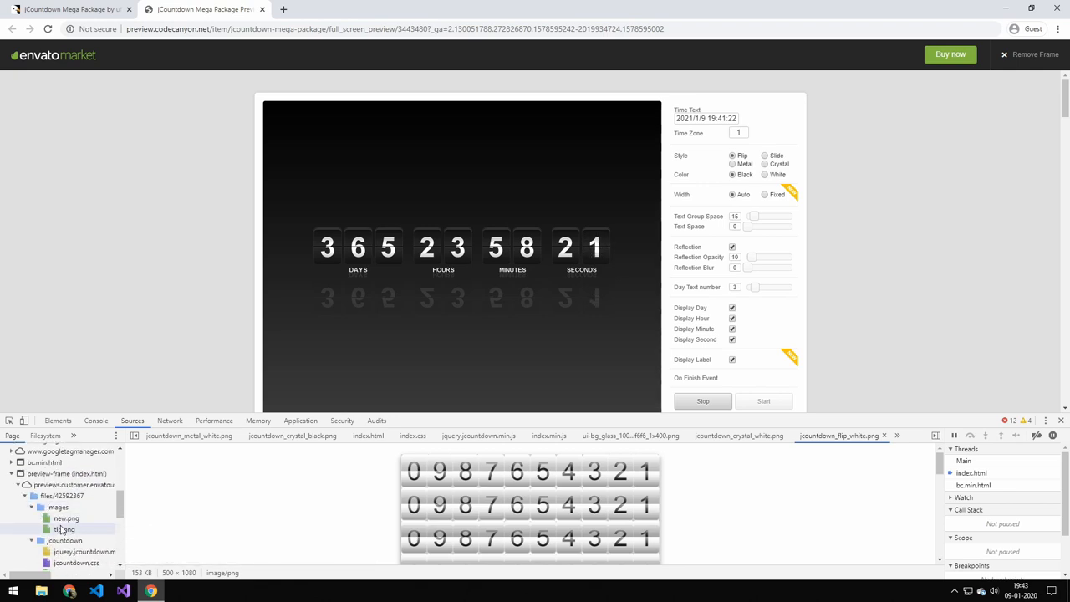
{"action": "left_click", "coordinate": [66, 518]}
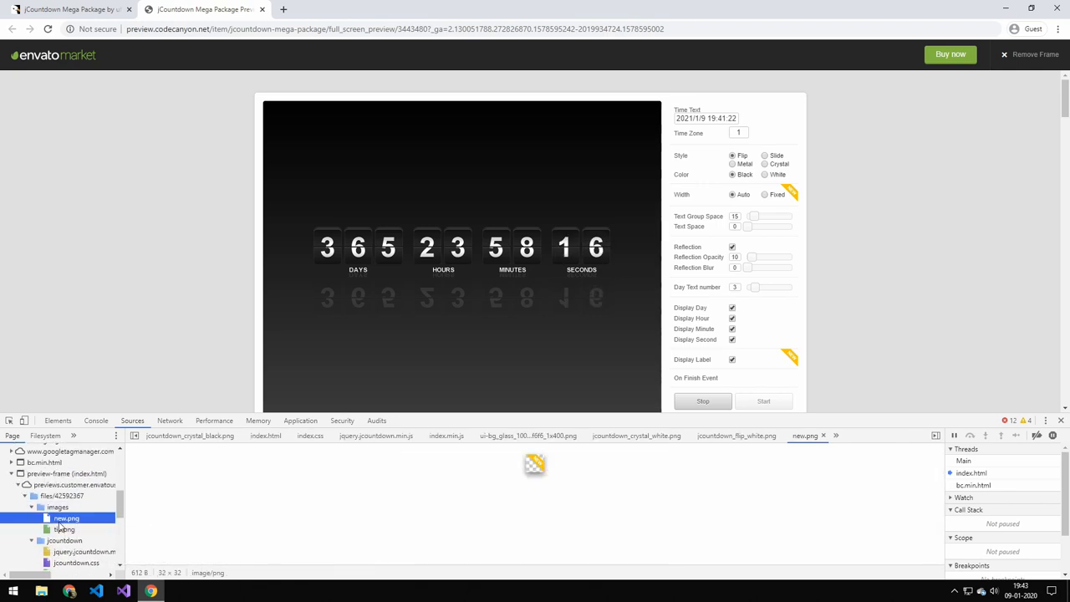